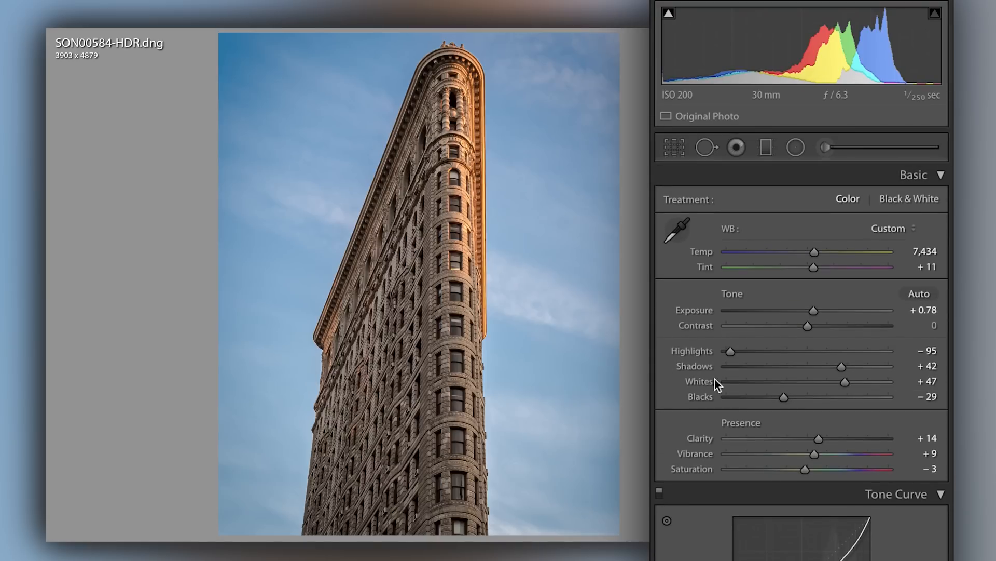
mouse_move(494, 172)
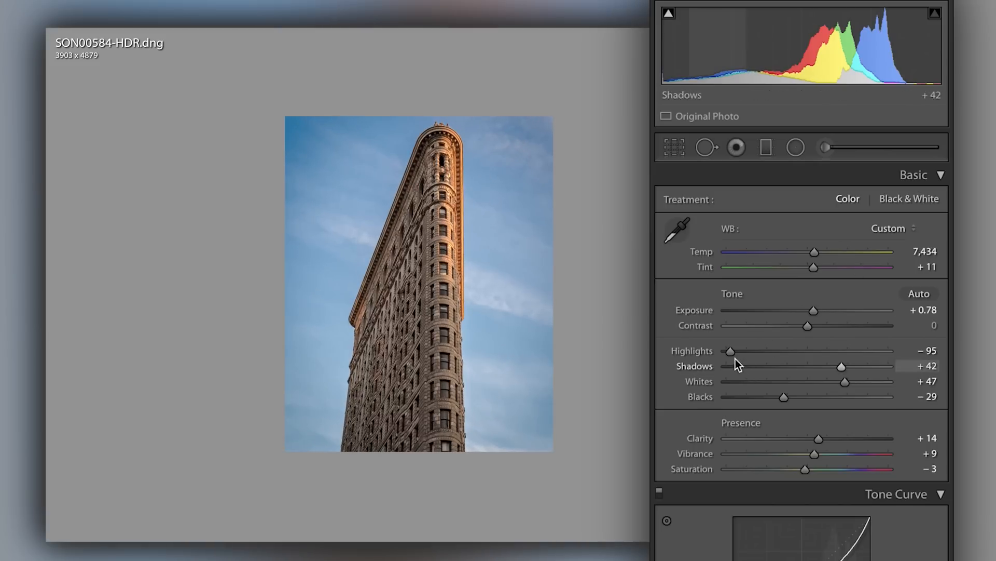
- Raise the Shadows slider in the Basic panel from +42 to about +57
left_click_drag(840, 365, 855, 365)
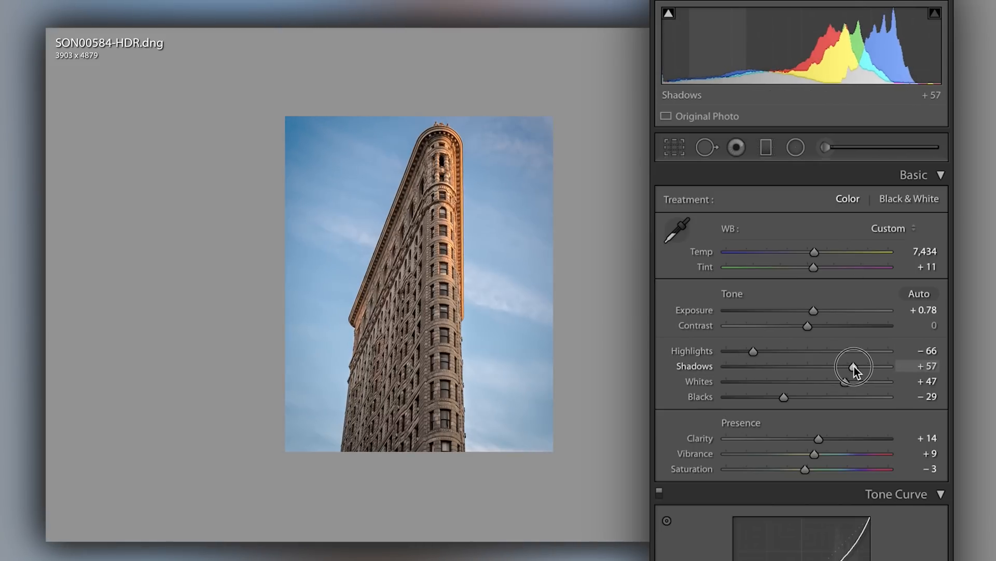